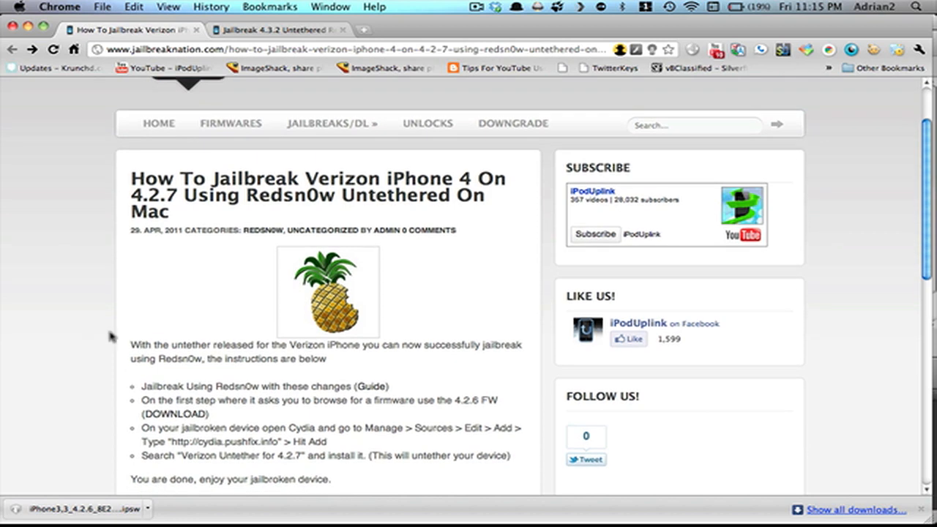
pyautogui.moveTo(234, 419)
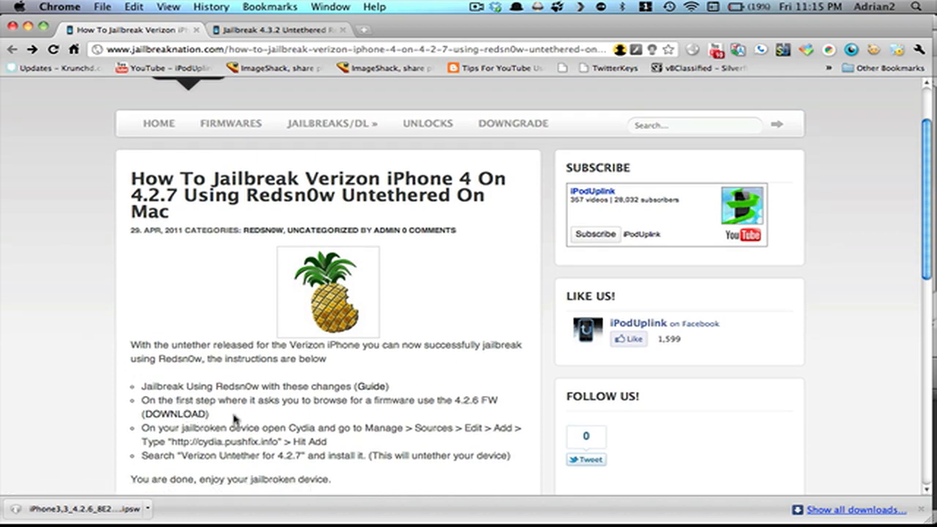
pyautogui.moveTo(227, 418)
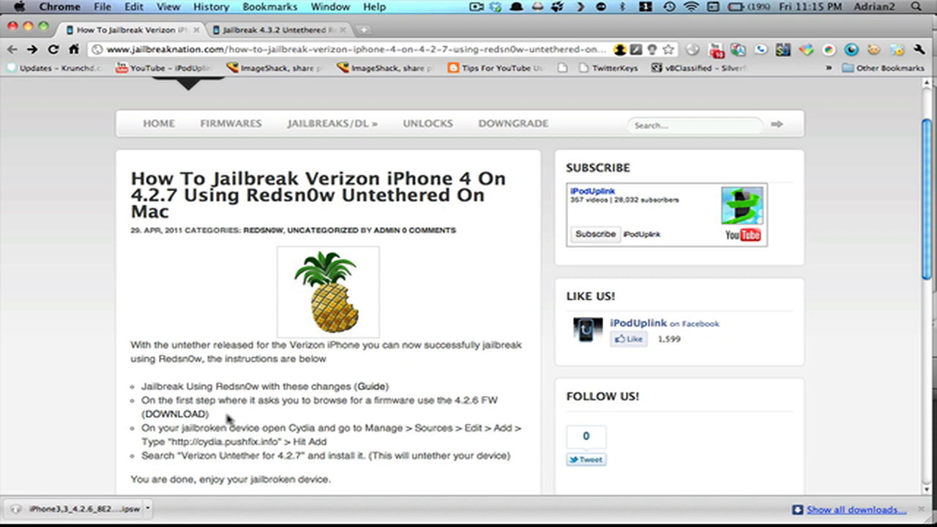
pyautogui.moveTo(170, 425)
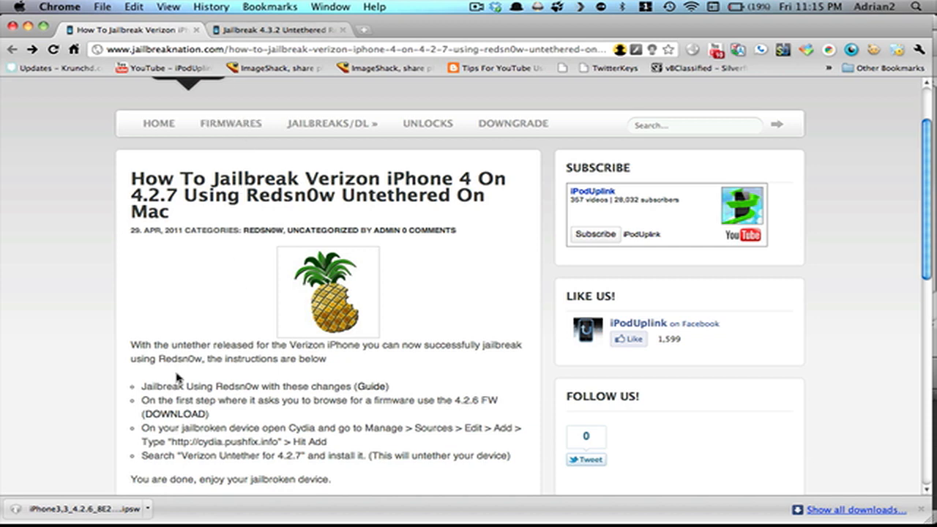
pyautogui.moveTo(368, 392)
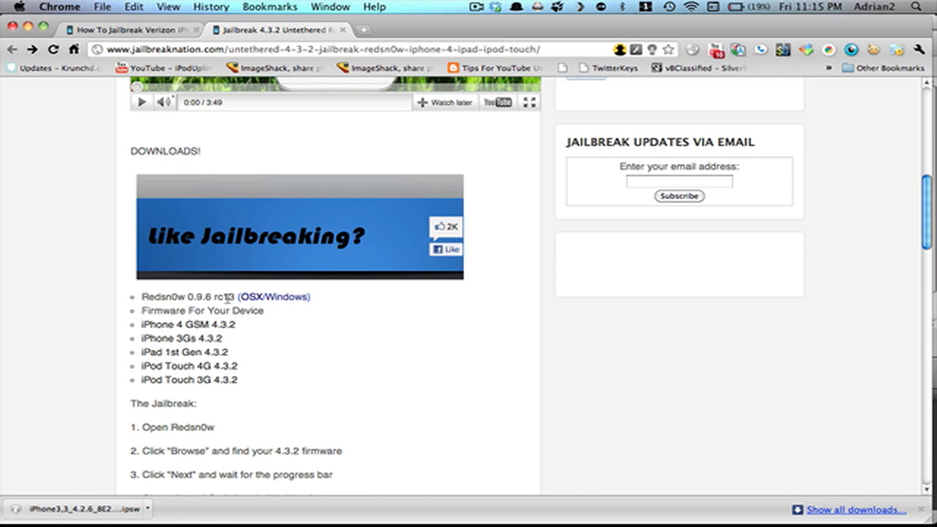
pyautogui.moveTo(252, 305)
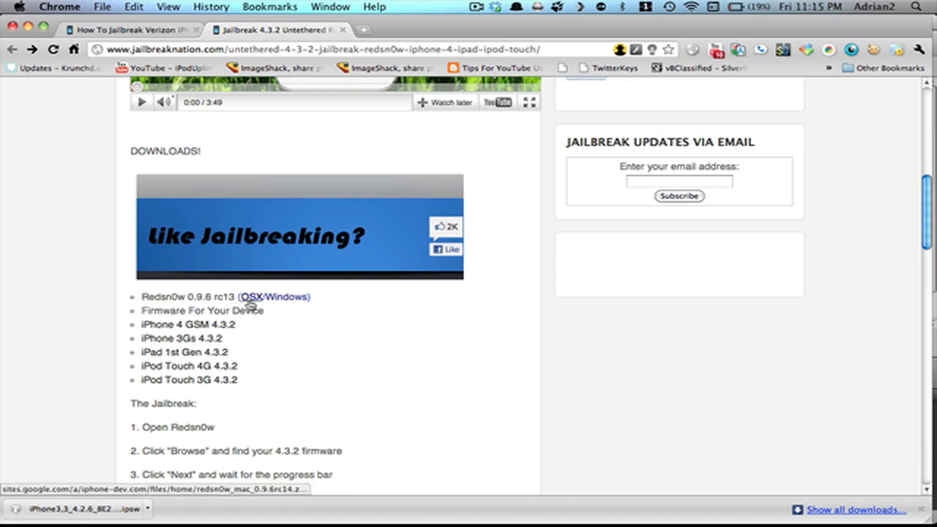
# - Download the OSX version of Redsn0w 0.9.6 rc13 from the article's Downloads section
pyautogui.click(254, 297)
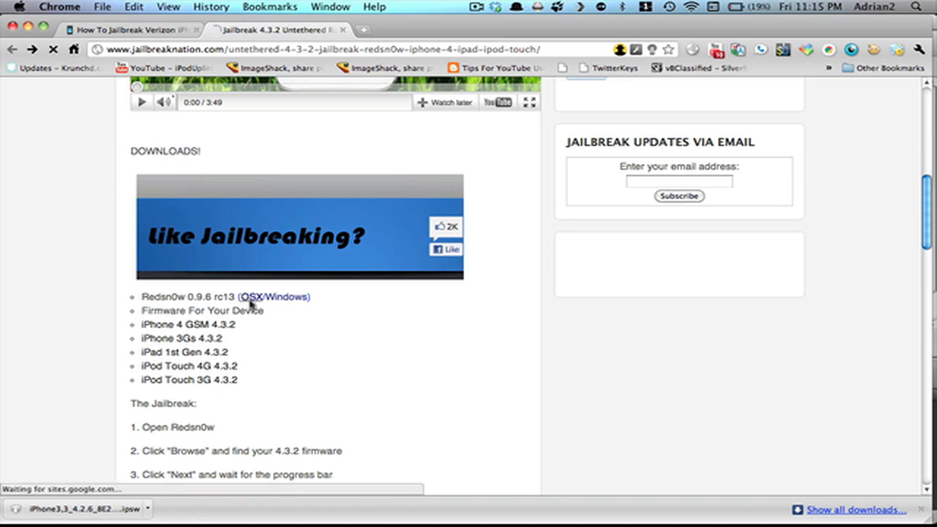
pyautogui.click(259, 296)
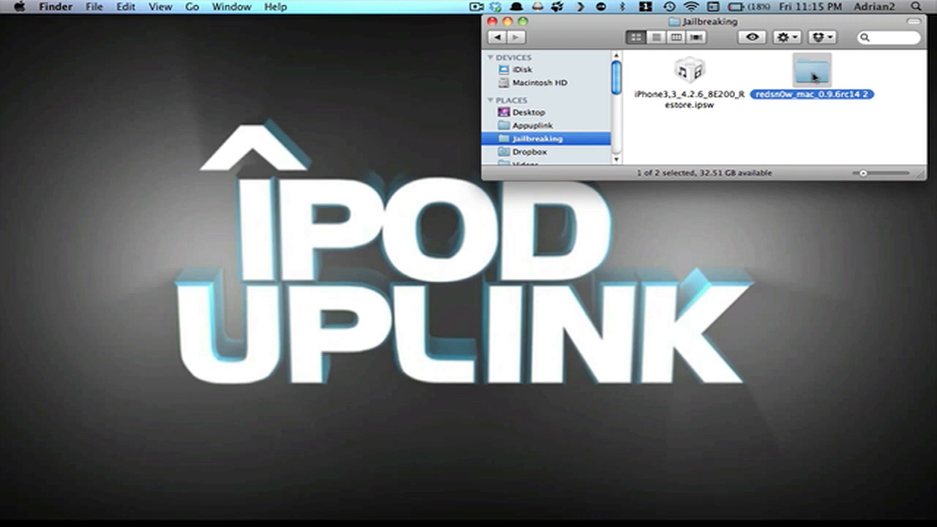
pyautogui.moveTo(817, 69)
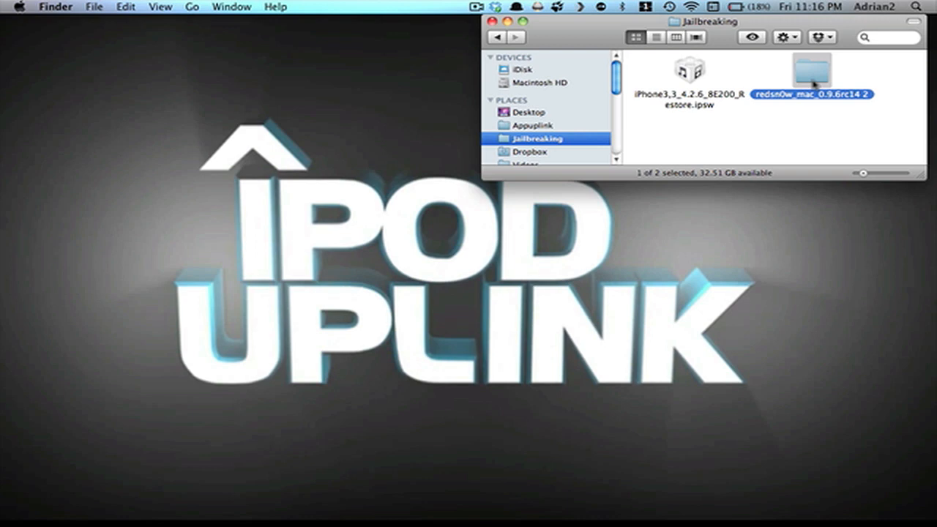
# - Open the redsn0w_mac folder and launch redsn0w, allowing it past the security warning
pyautogui.doubleClick(811, 70)
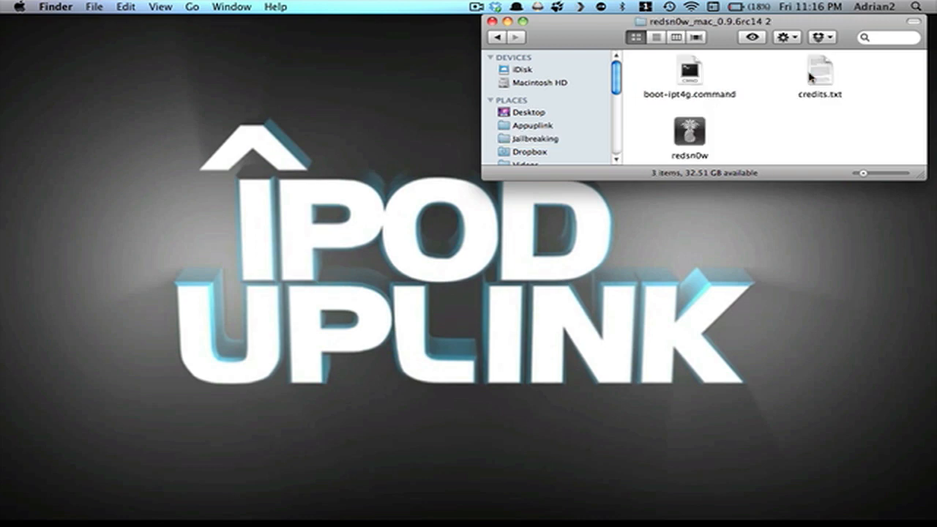
pyautogui.click(687, 139)
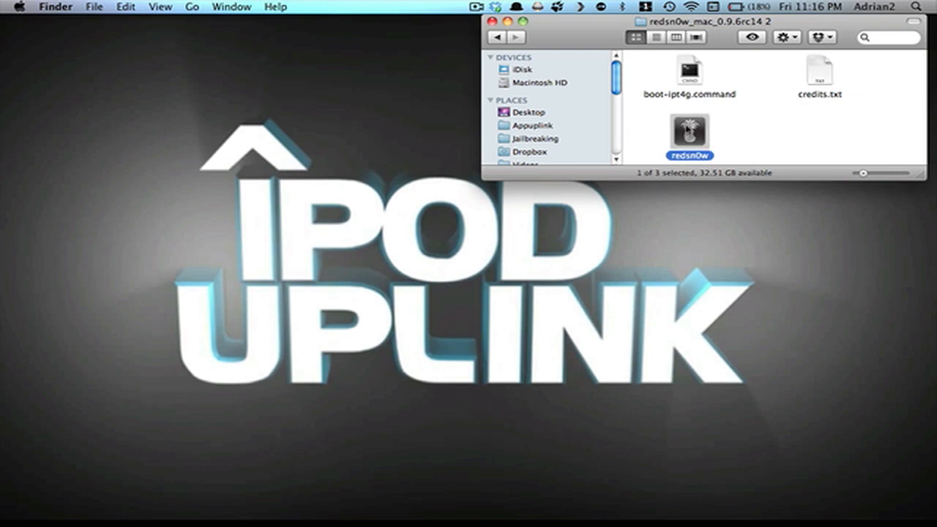
pyautogui.doubleClick(694, 136)
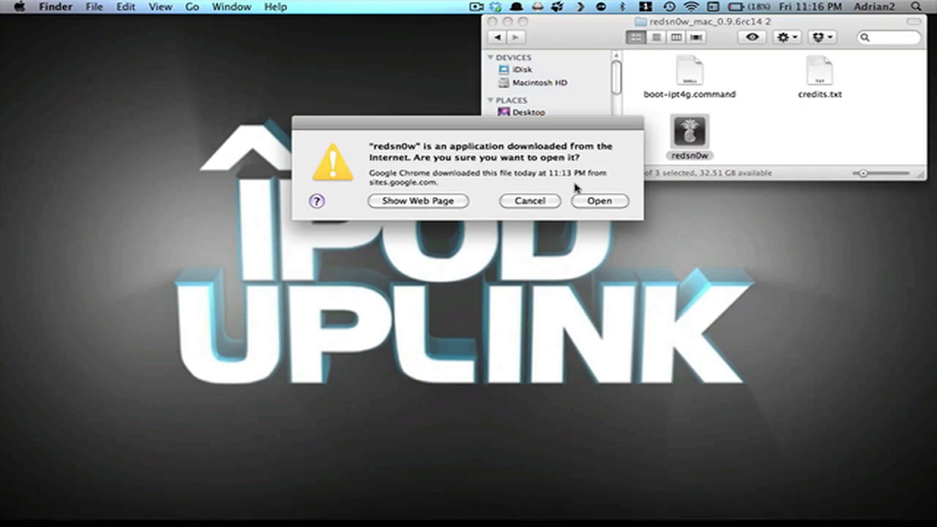
pyautogui.click(599, 201)
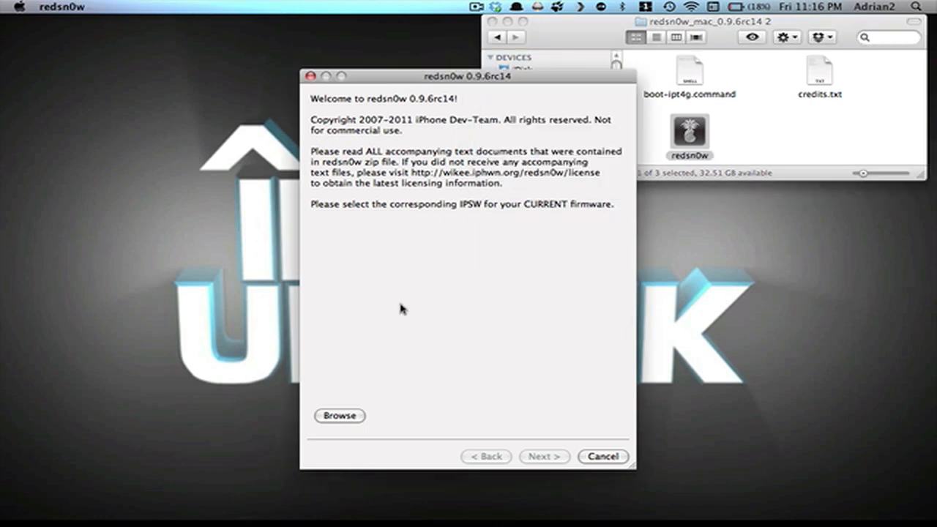
pyautogui.moveTo(381, 346)
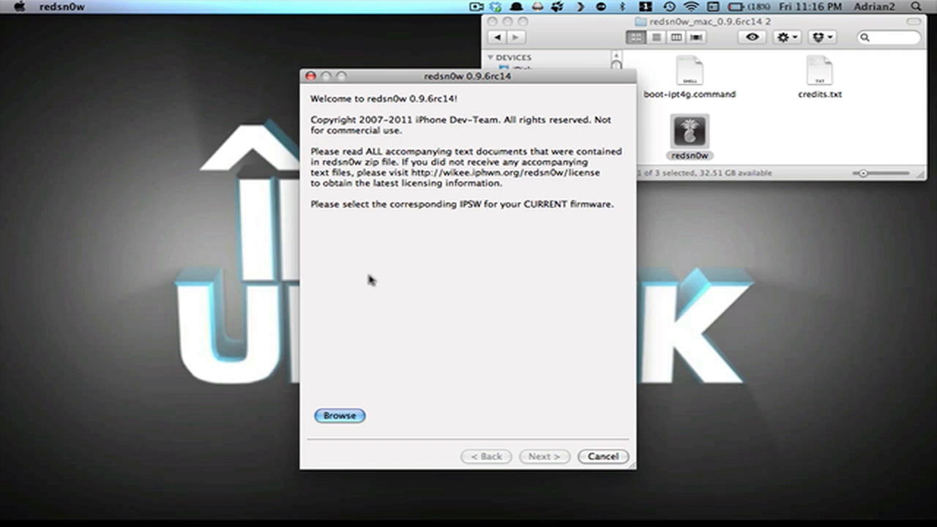
# - Browse to the firmware IPSW, then continue with Install Cydia left checked
pyautogui.click(339, 415)
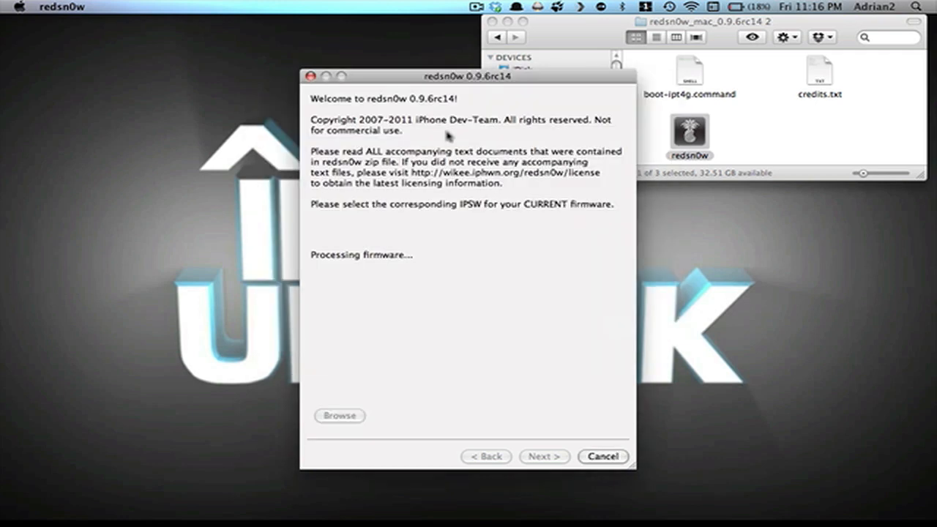
pyautogui.moveTo(467, 294)
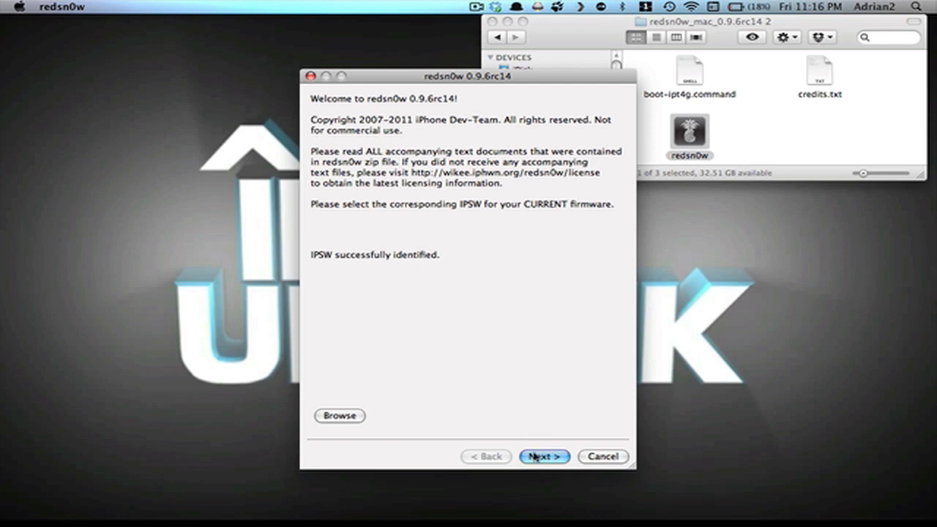
pyautogui.click(544, 457)
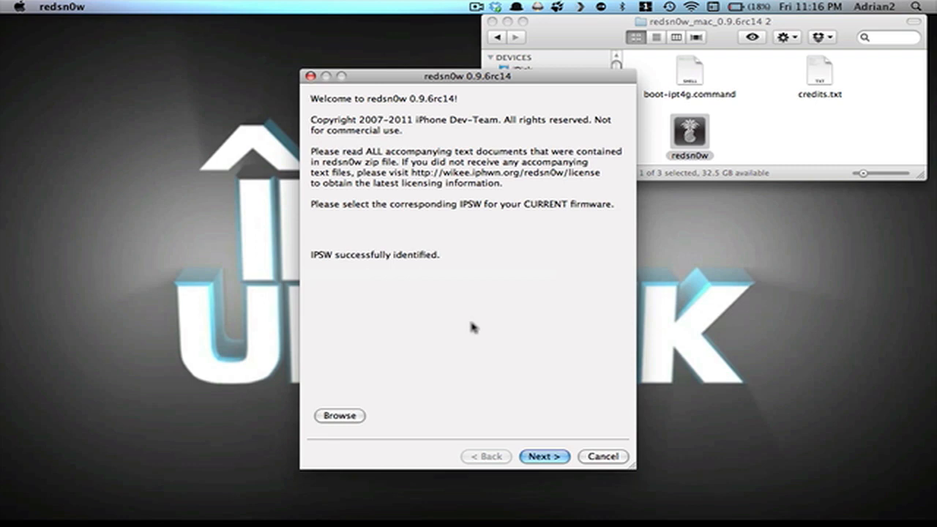
pyautogui.click(544, 457)
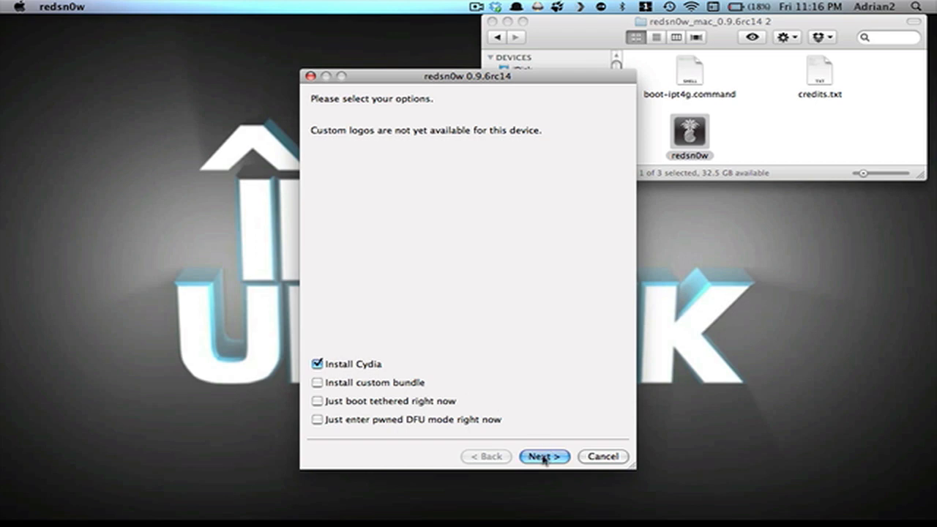
pyautogui.click(544, 455)
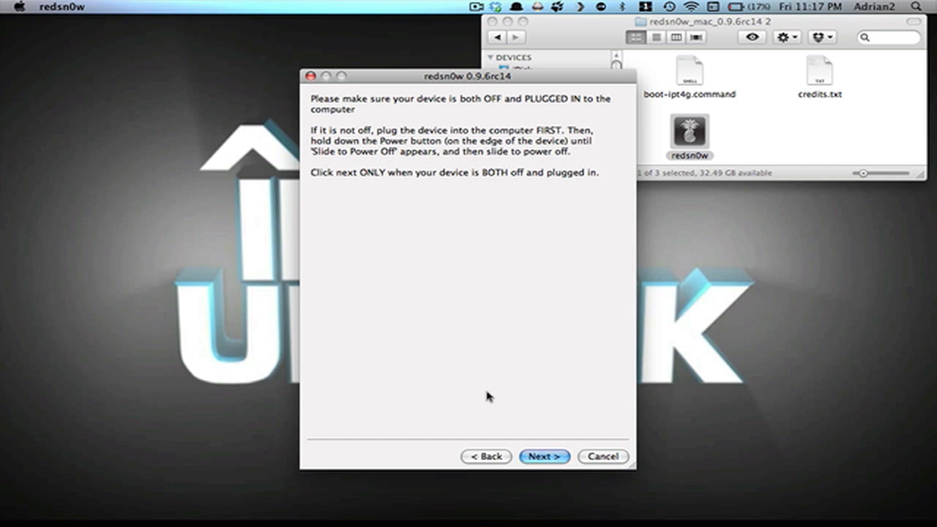
pyautogui.moveTo(487, 399)
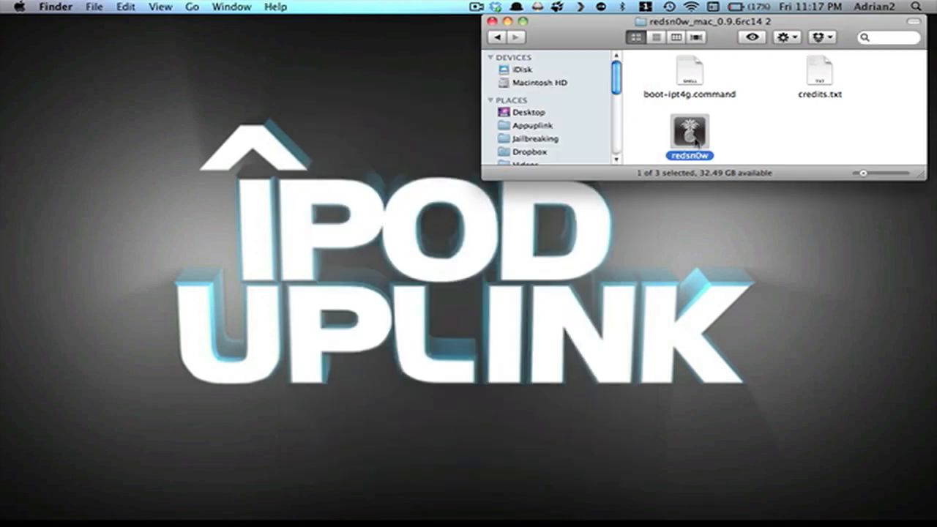
# - Relaunch redsn0w, reselect the IPSW, and choose 'Just boot tethered right now'
pyautogui.doubleClick(688, 135)
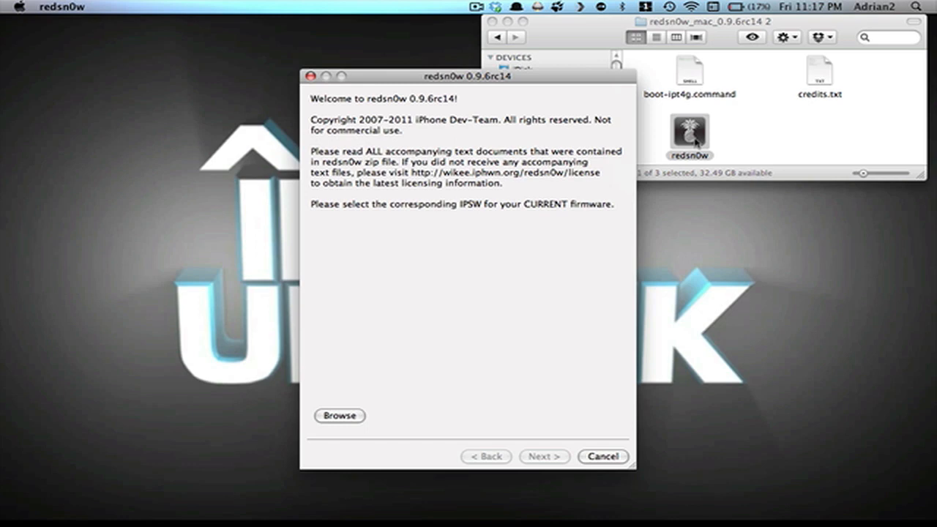
pyautogui.click(338, 415)
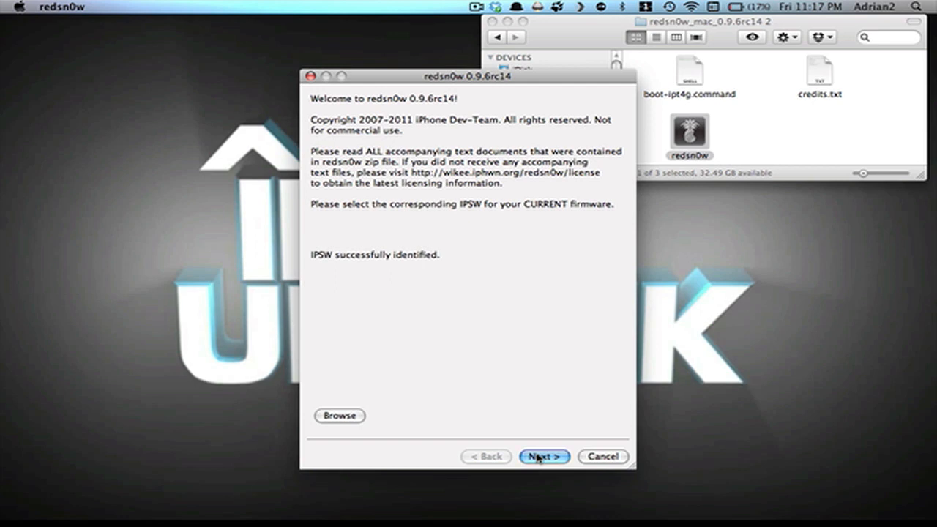
pyautogui.click(545, 456)
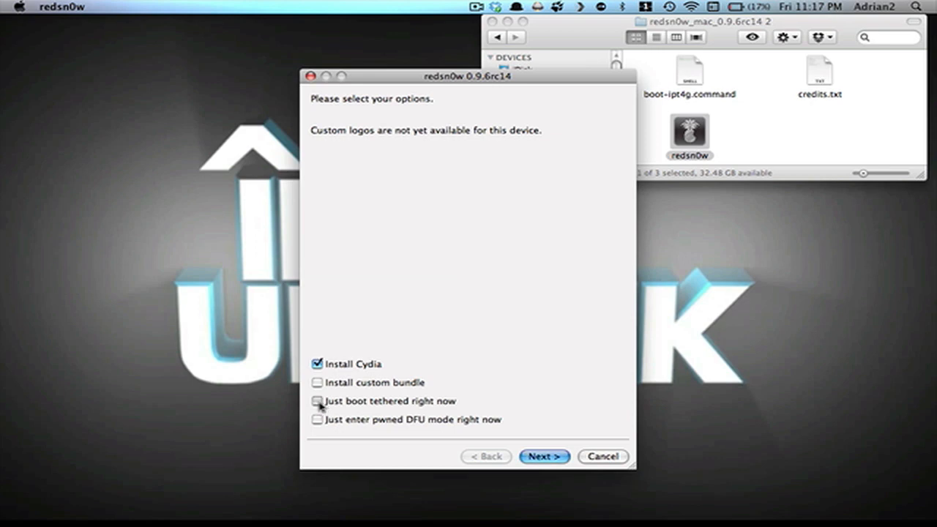
pyautogui.click(317, 401)
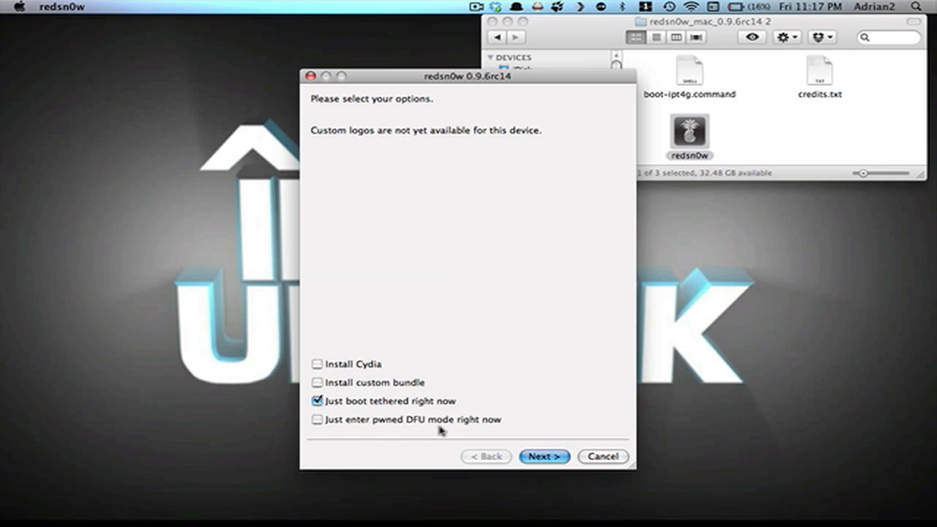
pyautogui.click(544, 457)
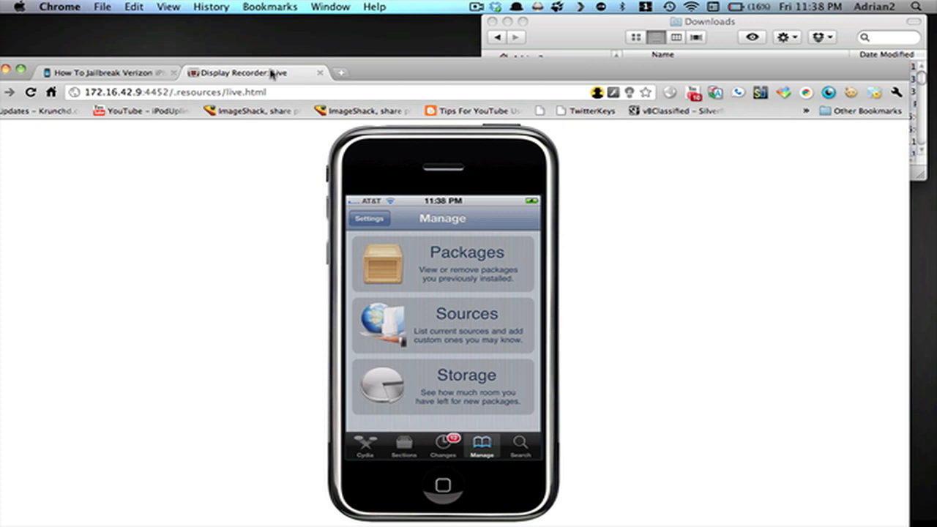
pyautogui.moveTo(488, 465)
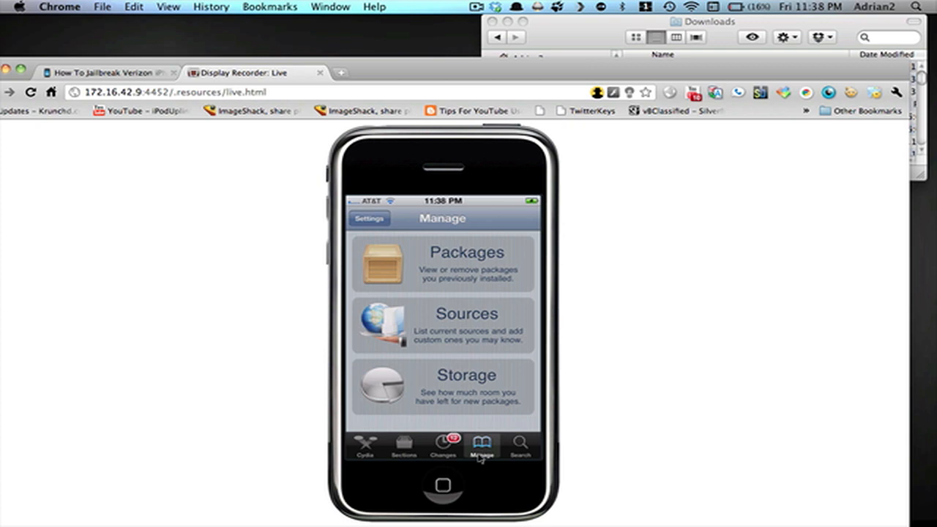
pyautogui.moveTo(439, 330)
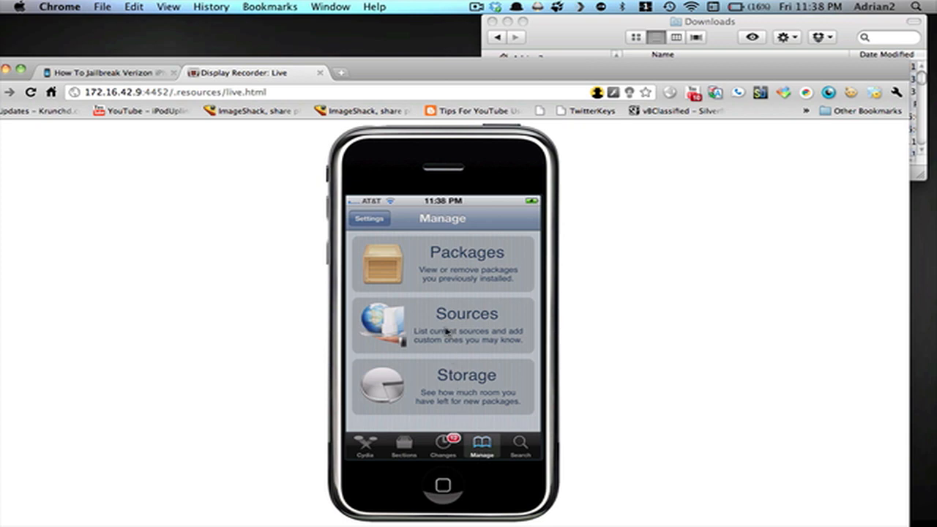
# - Put Cydia's Sources list into edit mode and switch to the jailbreaknation article tab
pyautogui.click(441, 324)
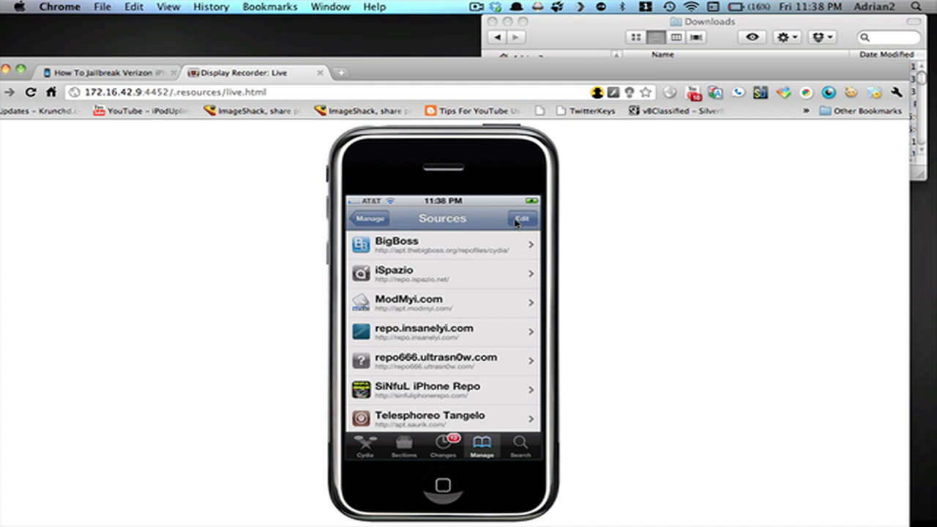
pyautogui.click(523, 218)
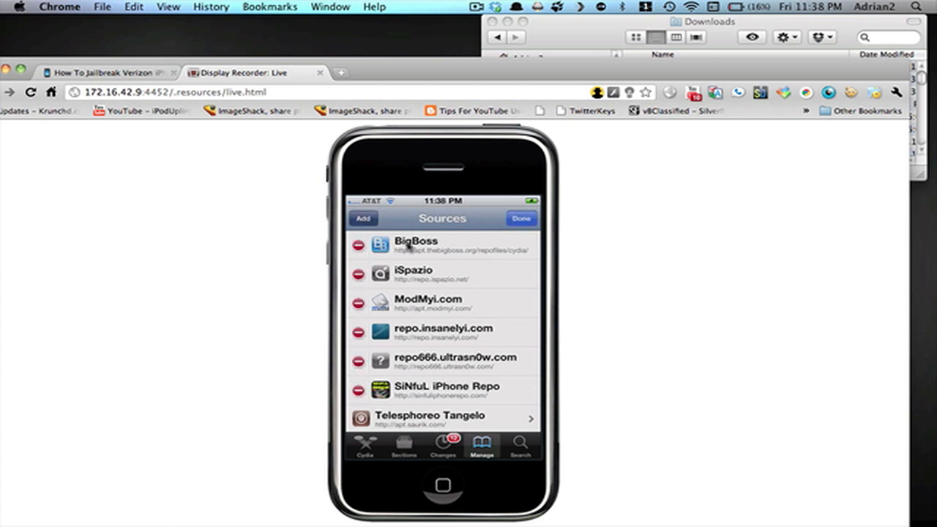
pyautogui.click(103, 72)
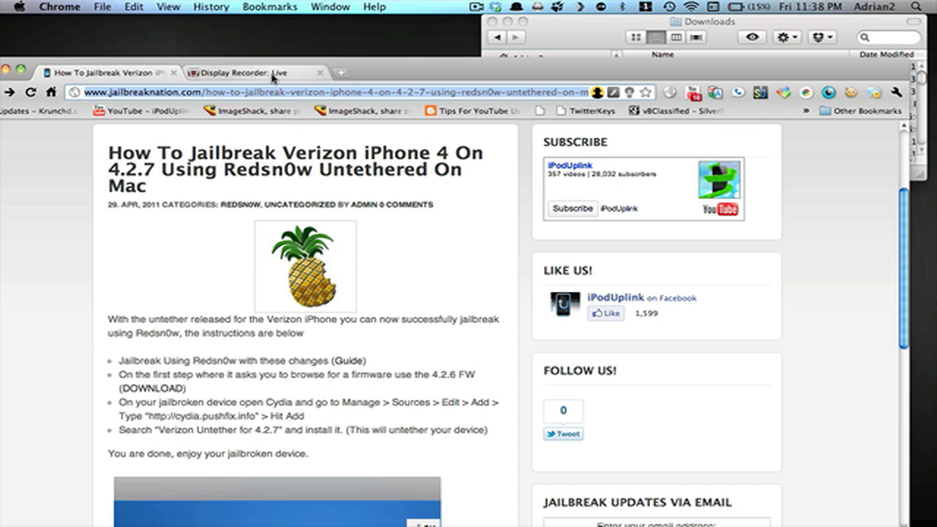
# - Enter cydia.pushfix.info in Cydia's APT URL box and submit it as a source
pyautogui.click(260, 72)
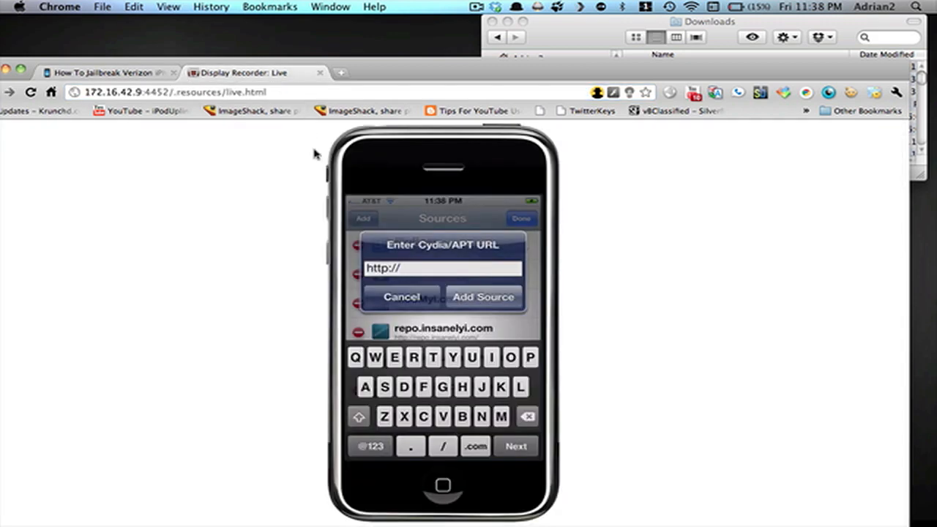
pyautogui.write('cydia.')
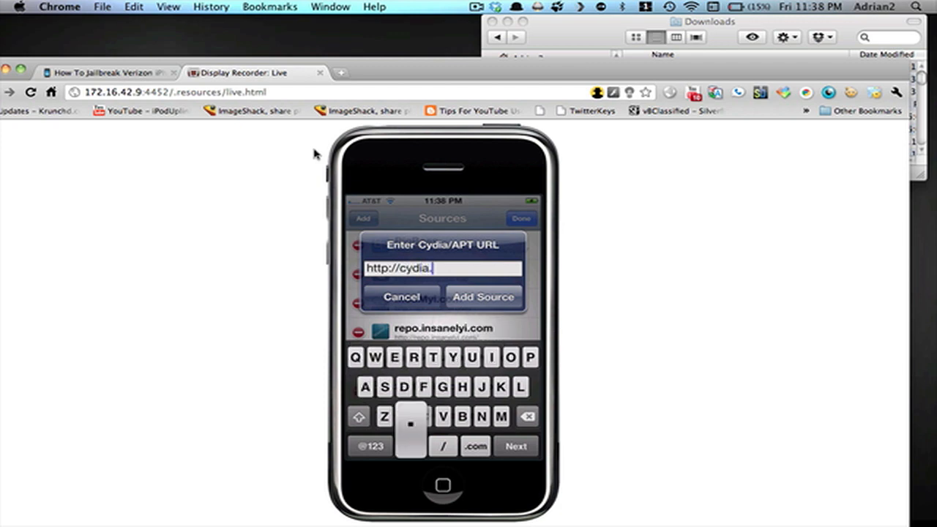
pyautogui.write('pushfix.')
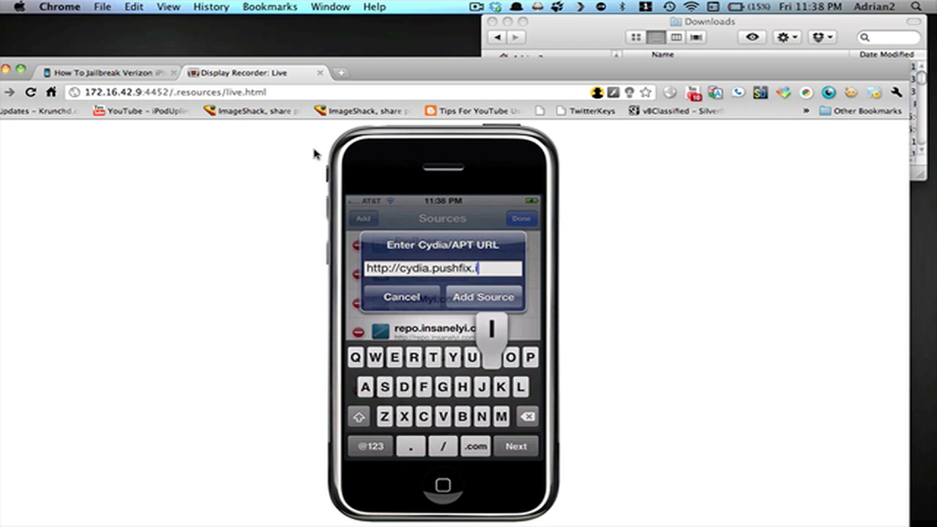
pyautogui.write('info')
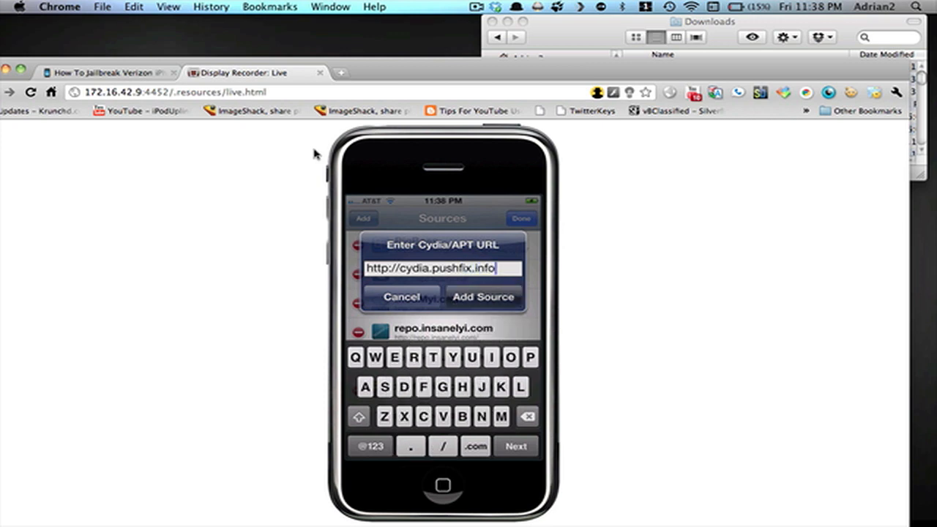
pyautogui.click(484, 297)
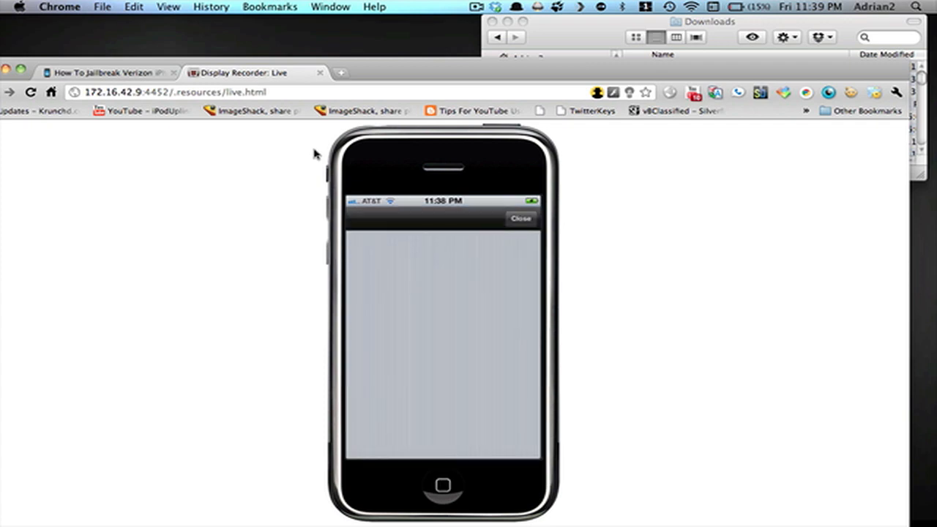
# - Close the verification screen to refresh sources, checking the article for the package name
pyautogui.click(520, 219)
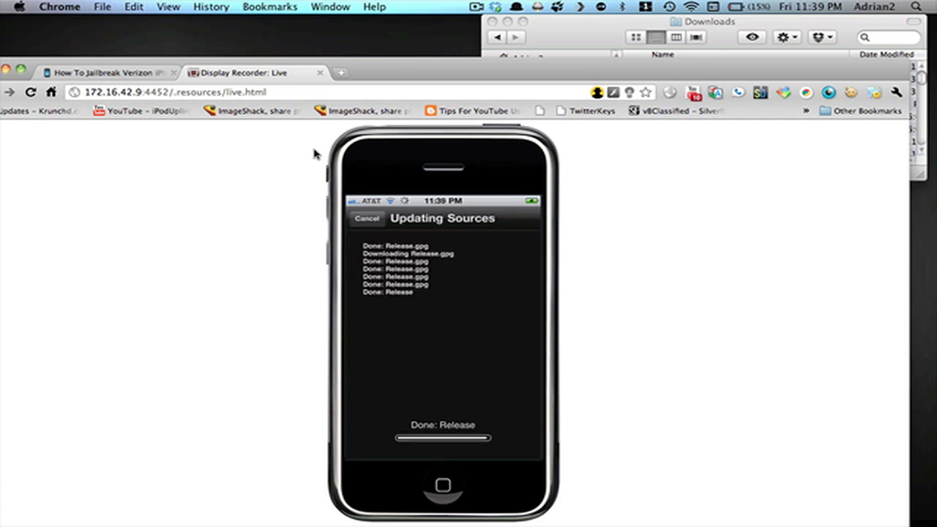
pyautogui.click(102, 73)
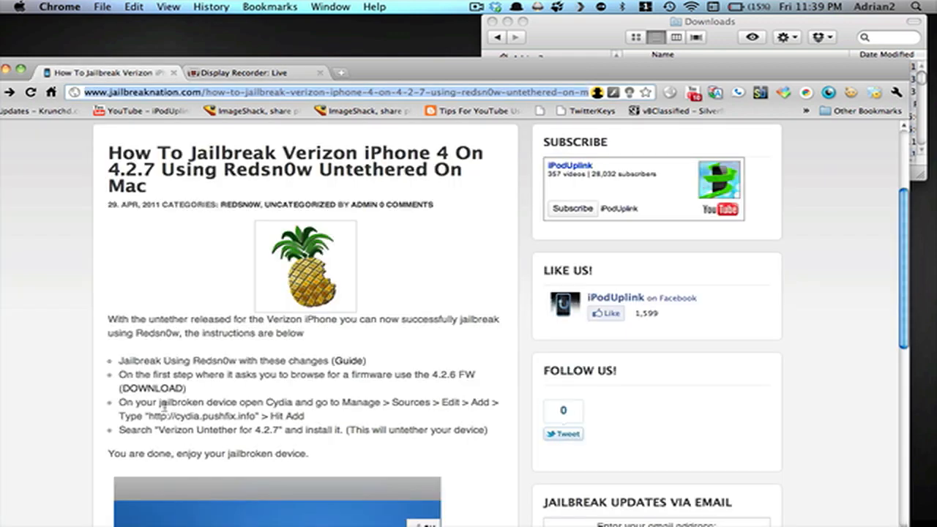
pyautogui.click(253, 72)
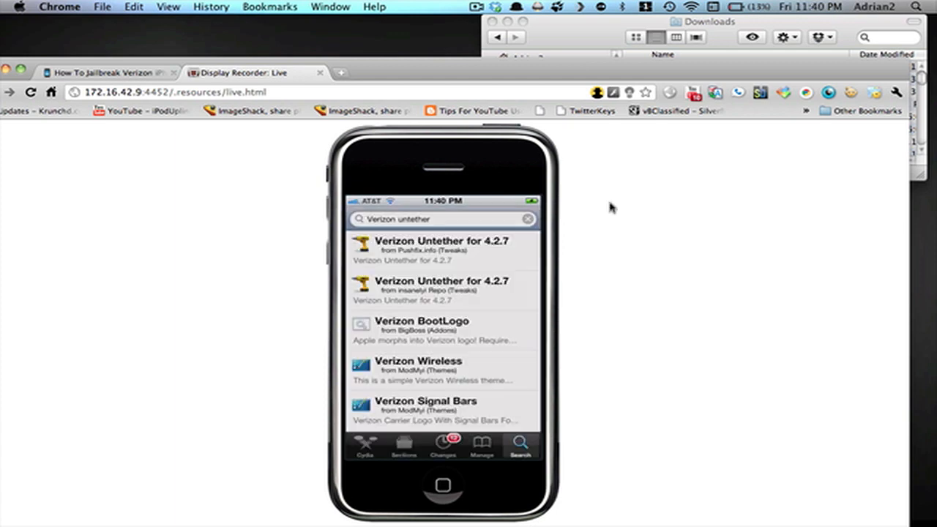
pyautogui.moveTo(505, 325)
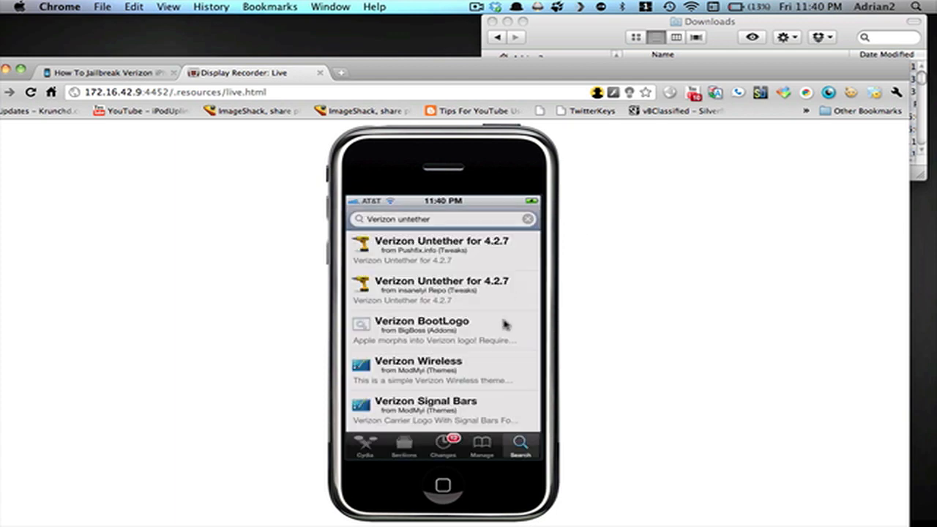
pyautogui.moveTo(430, 223)
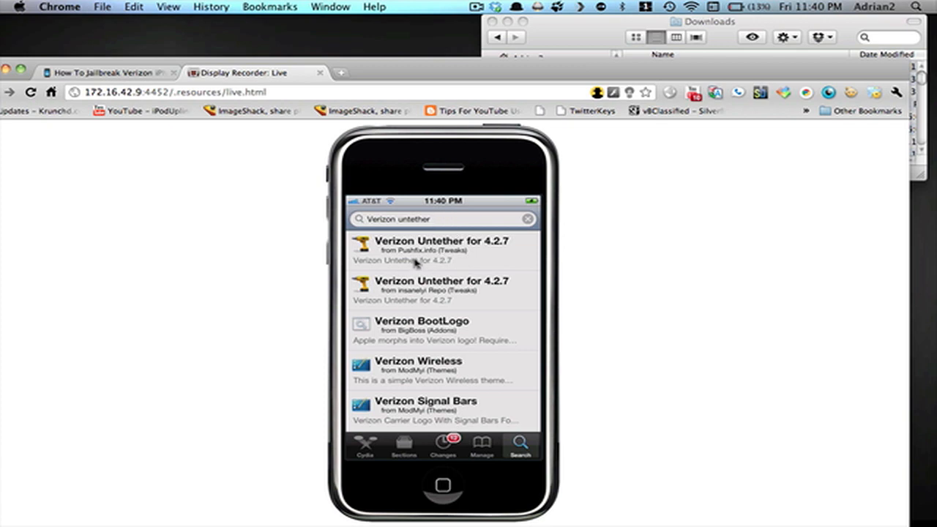
pyautogui.moveTo(410, 262)
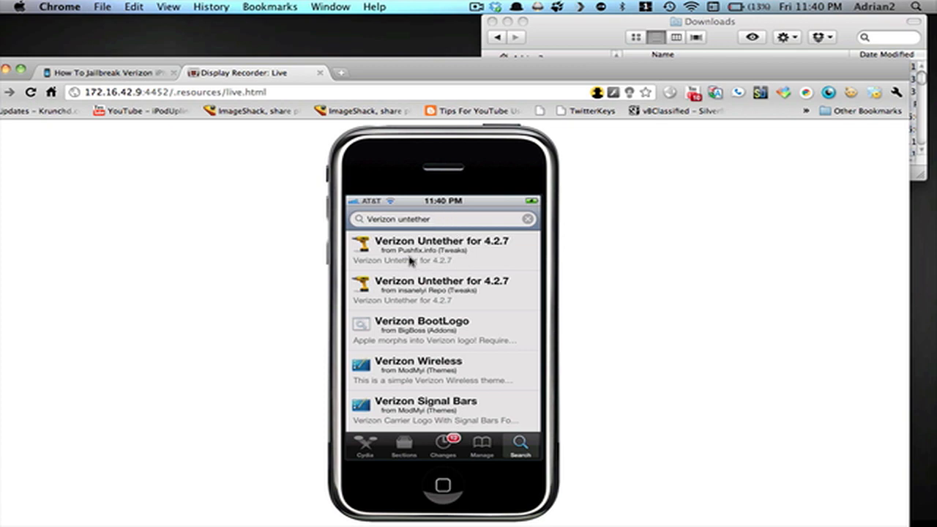
# - Open the Pushfix.info 'Verizon Untether for 4.2.7' search result, version 1.1
pyautogui.click(443, 248)
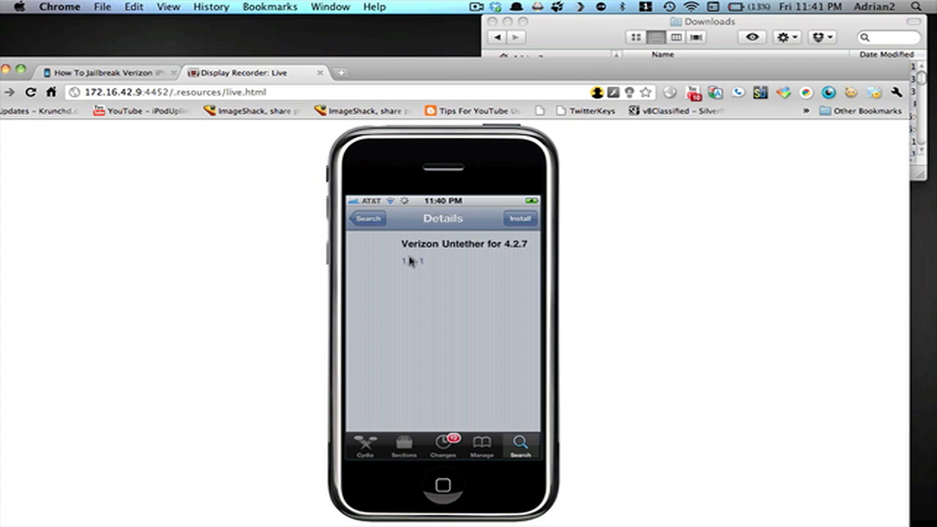